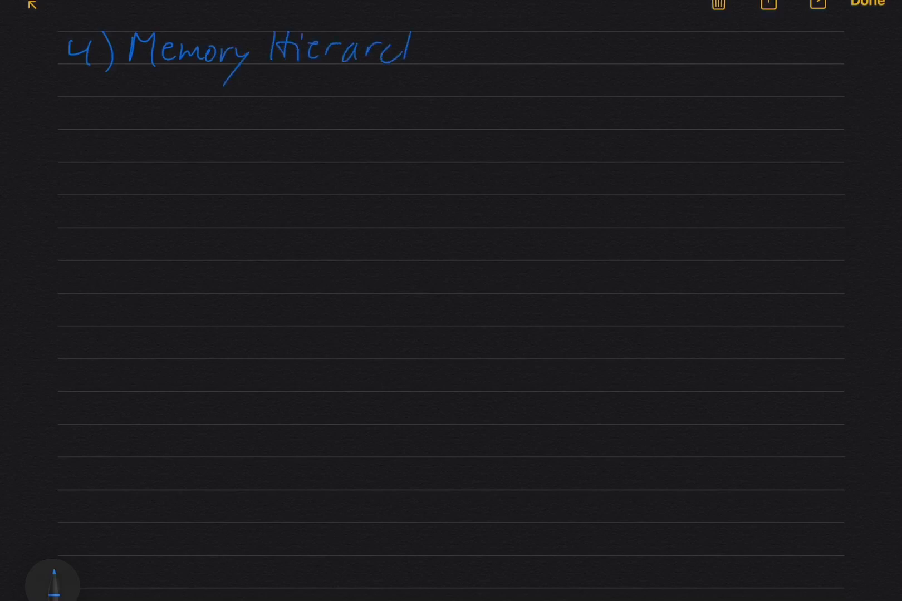
Step: Complete the handwritten title word 'Hierarchy' in '4) Memory Hierarchy'
{"action": "type", "text": "hy"}
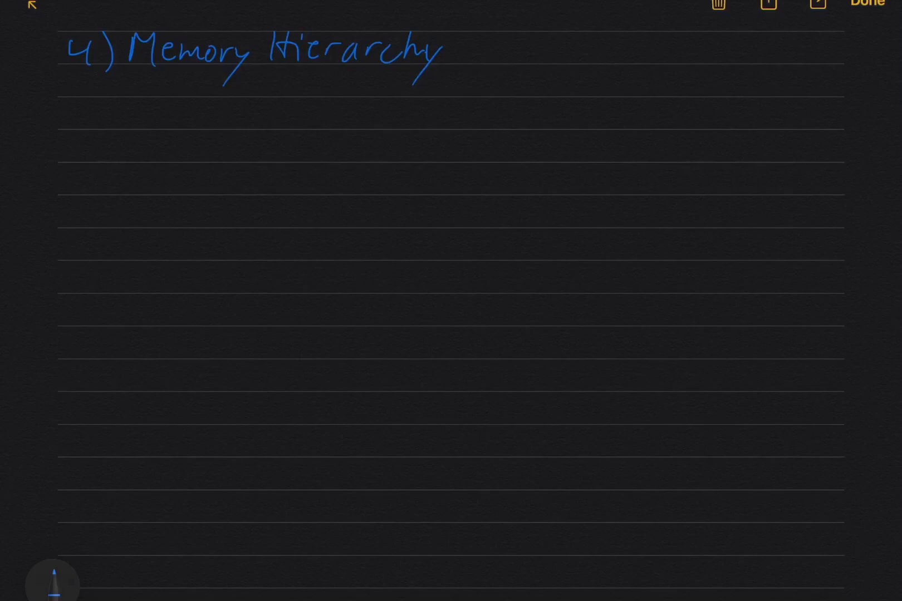
Step: Handwrite 'ideal memory: ∞ fast, ∞ large' on the ruled line under the heading
{"action": "type", "text": "ideal memory"}
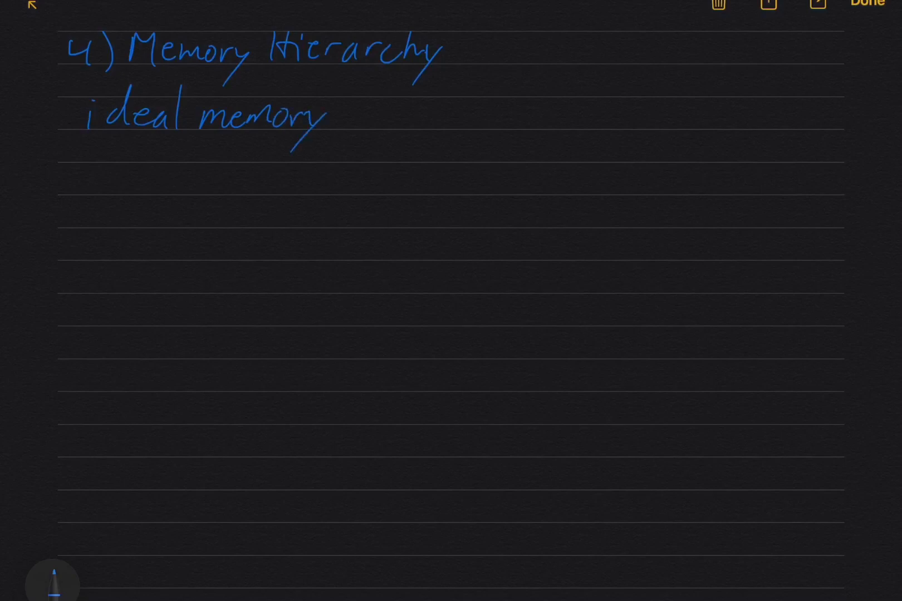
{"action": "type", "text": ": ∞"}
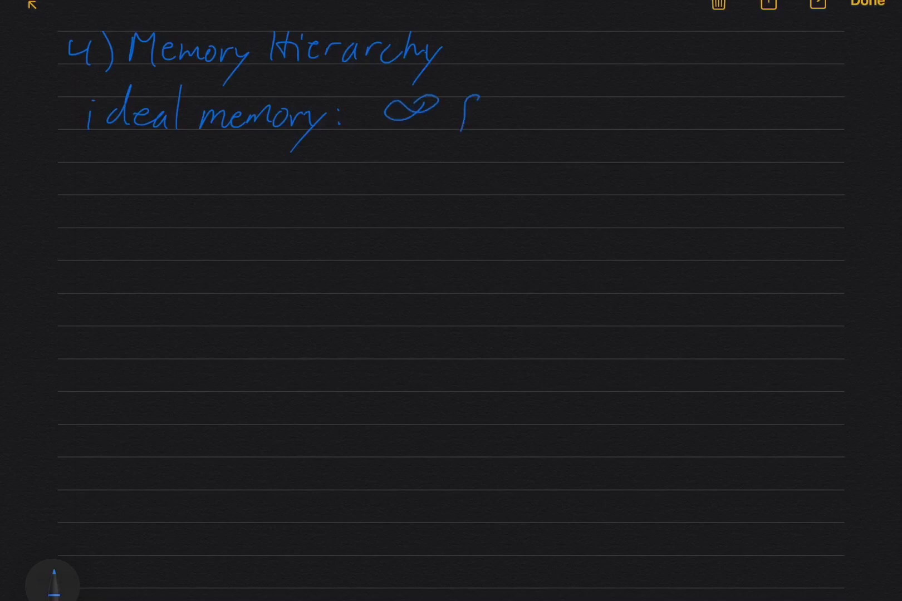
{"action": "type", "text": "fast, ∞ large"}
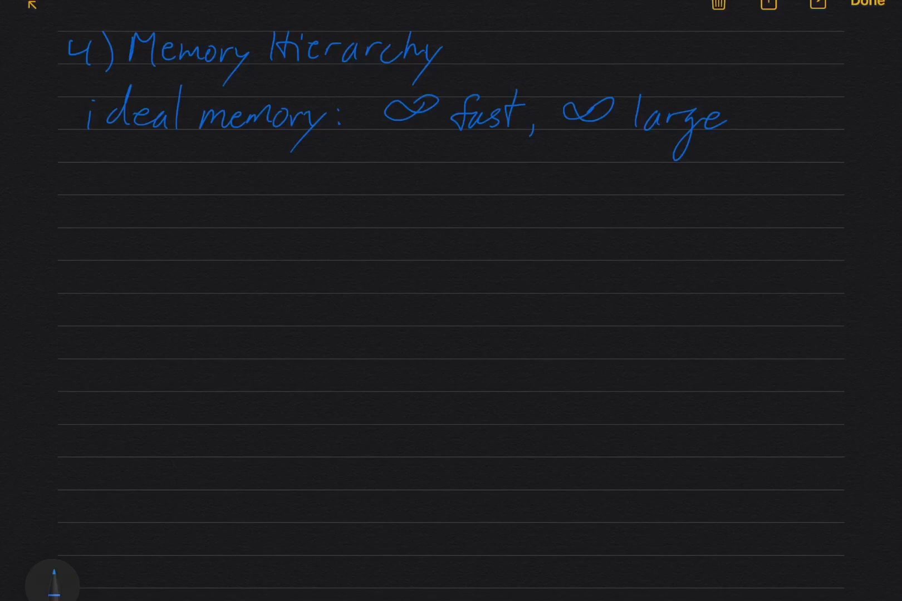
Step: Draw a blue rectangle containing 'registers' below the ideal-memory line
{"action": "scroll", "scroll_direction": "up", "scroll_amount": 3}
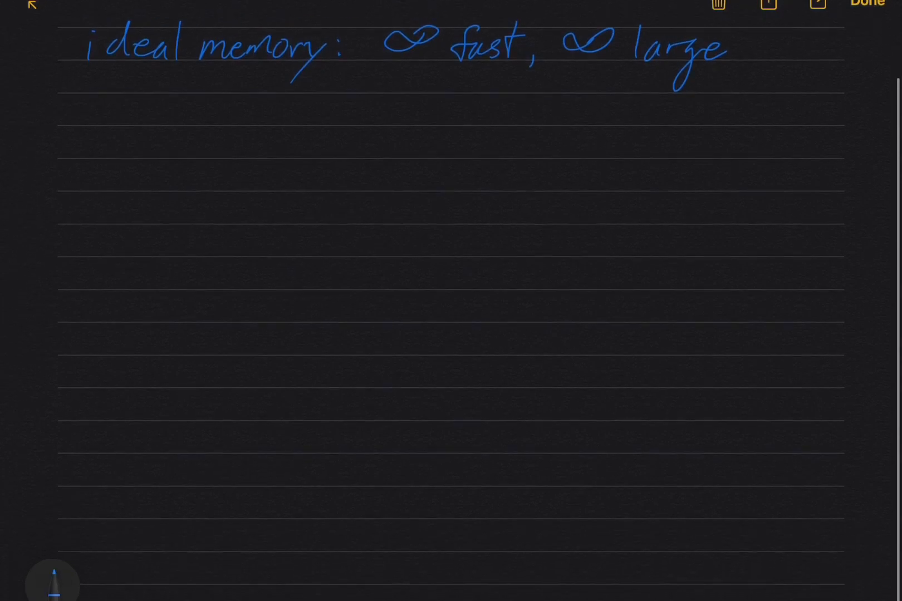
{"action": "scroll", "scroll_direction": "up", "scroll_amount": 3}
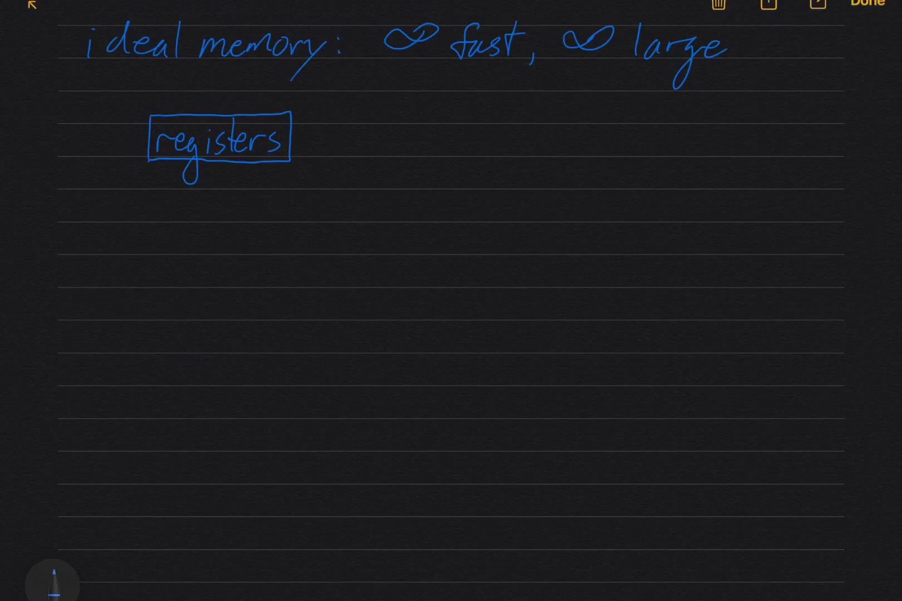
Step: Add a 'cache' box with a double arrow to registers, plus green 'flip-flops' and 'SRAM' labels
{"action": "left_click", "coordinate": [49, 581]}
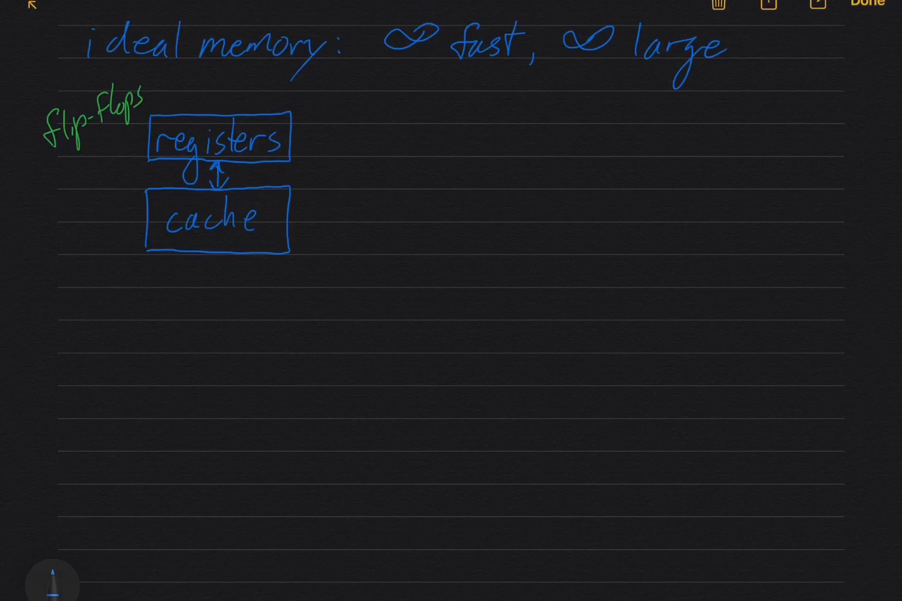
{"action": "left_click", "coordinate": [51, 582]}
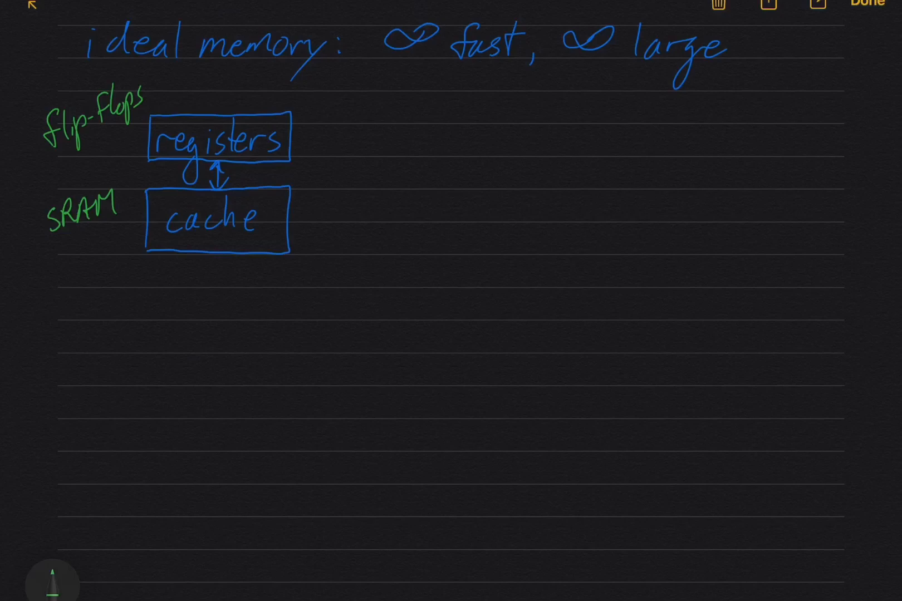
{"action": "left_click", "coordinate": [52, 582]}
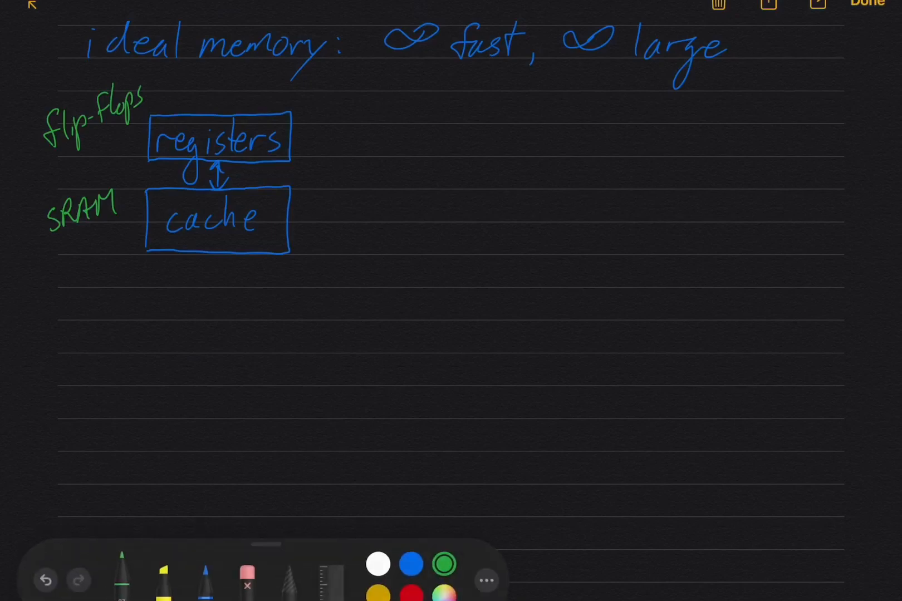
Step: Draw a blue 'main memory' box with a double arrow from cache, labelled 'DRAM' in green
{"action": "left_click", "coordinate": [412, 564]}
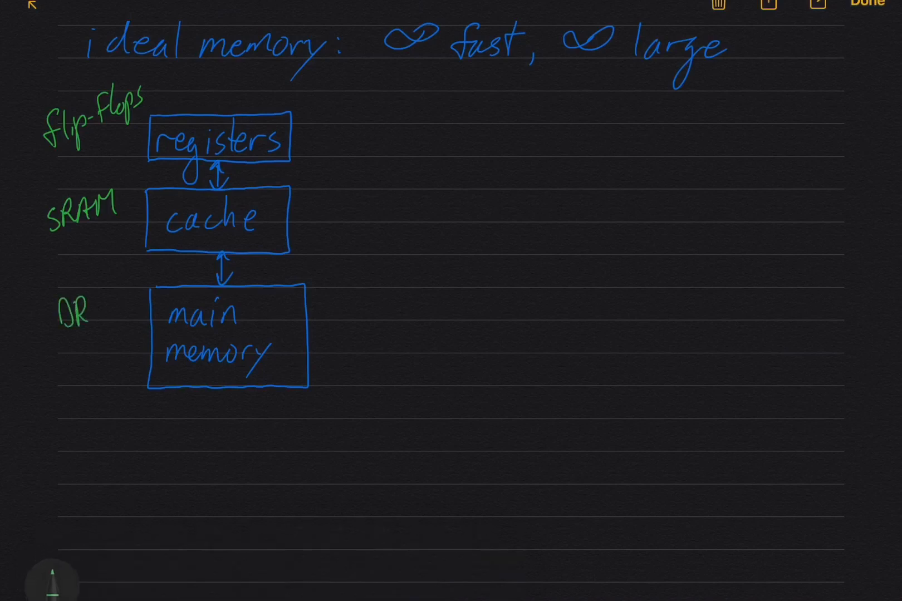
{"action": "type", "text": "RAM"}
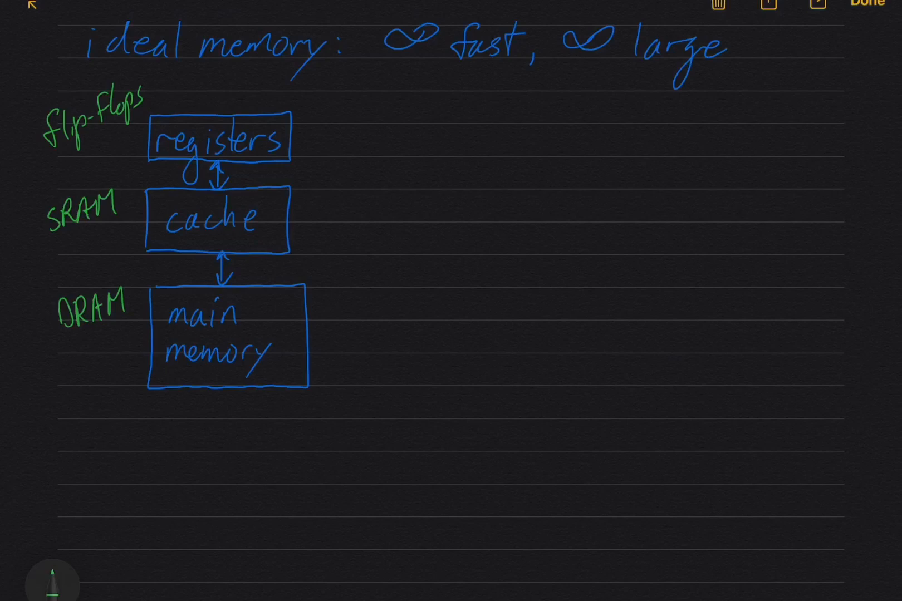
{"action": "left_click", "coordinate": [58, 581]}
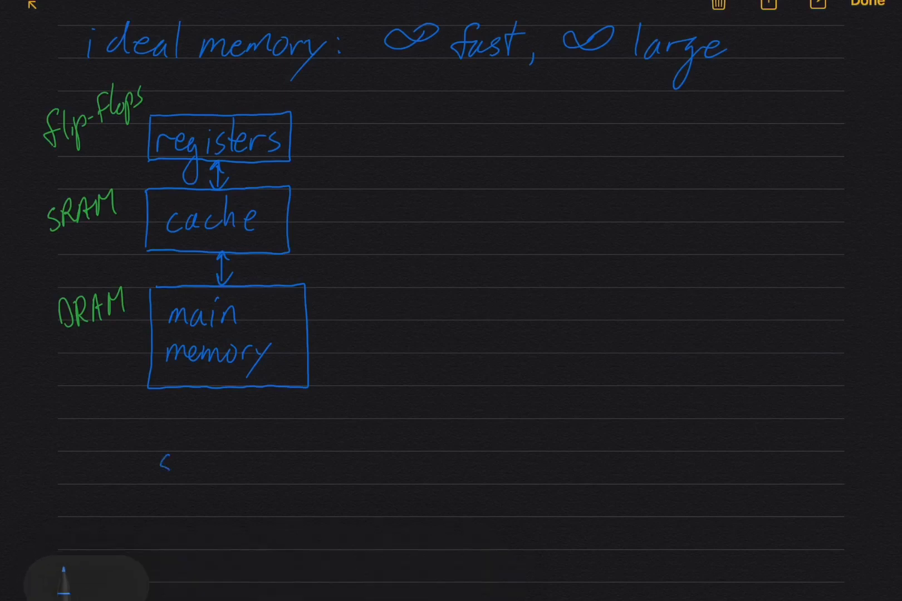
Step: Write and box 'secondary storage' under main memory, with a double arrow and green 'HDD/SSD' label
{"action": "type", "text": "secondary"}
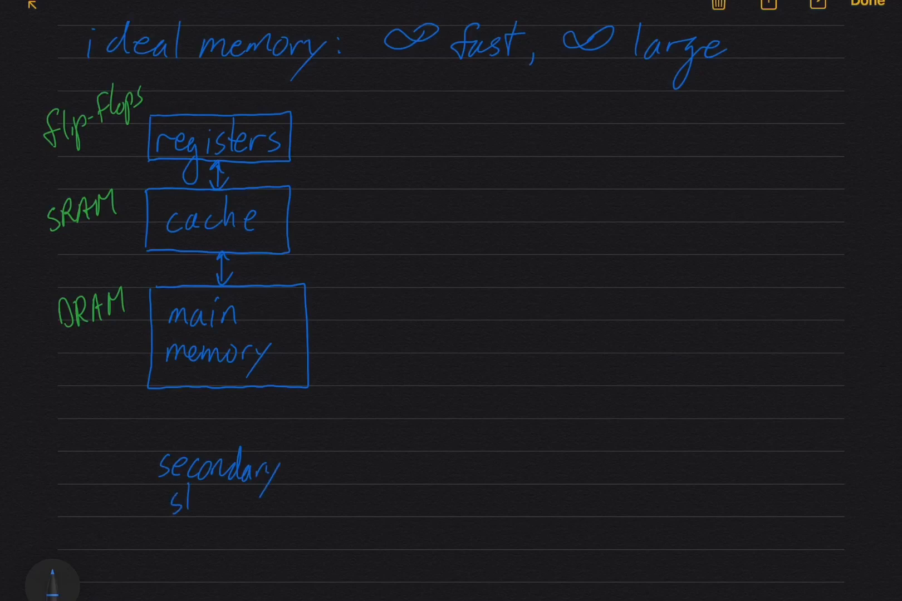
{"action": "type", "text": "storage"}
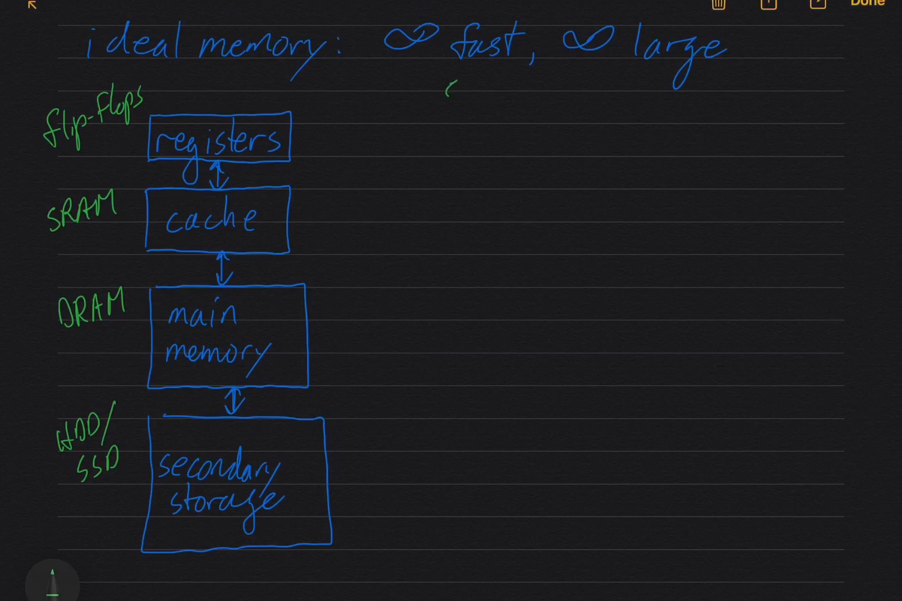
Step: Handwrite green headings 'capacity', 'speed' and 'cost/bit' to the right of the diagram
{"action": "type", "text": "capaci"}
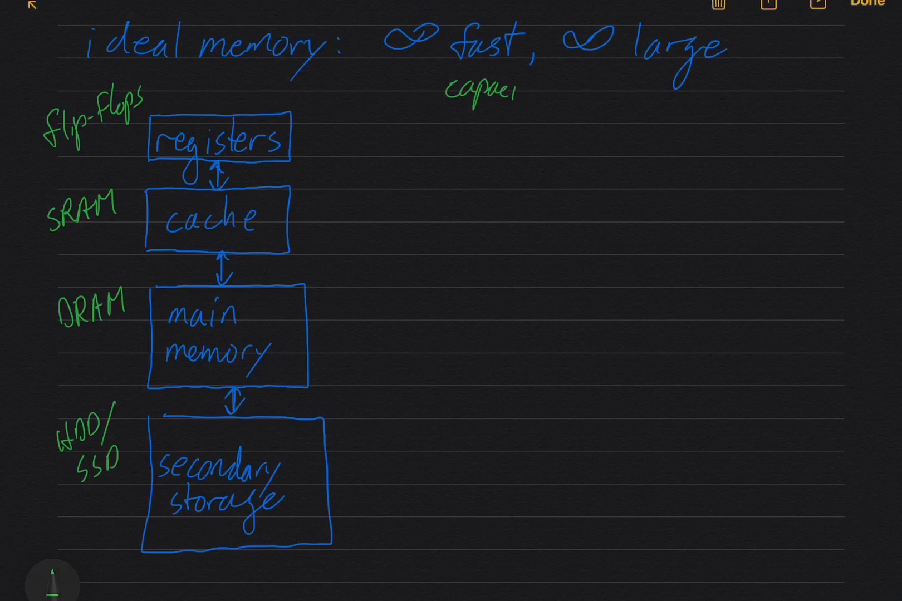
{"action": "type", "text": "capacity sp"}
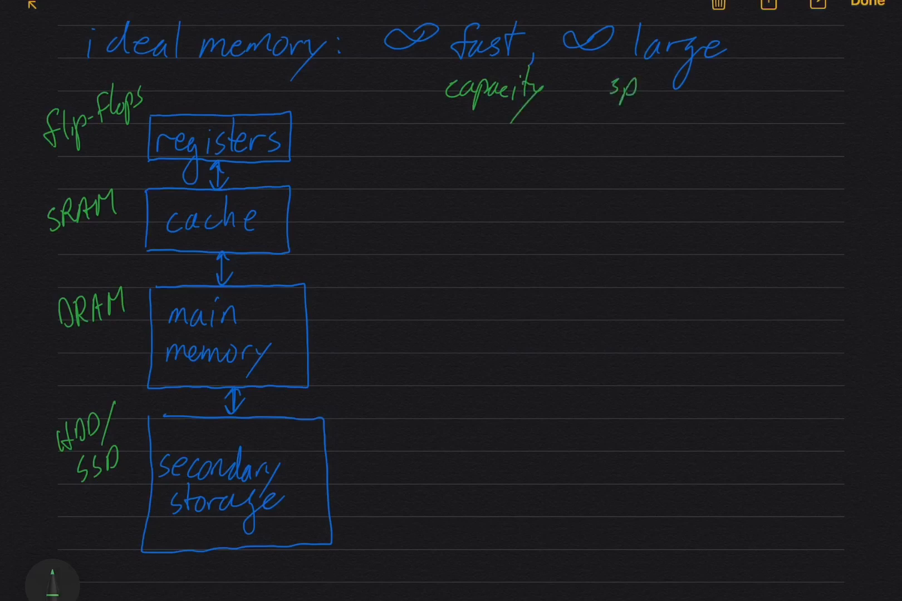
{"action": "type", "text": "eed cost/bit"}
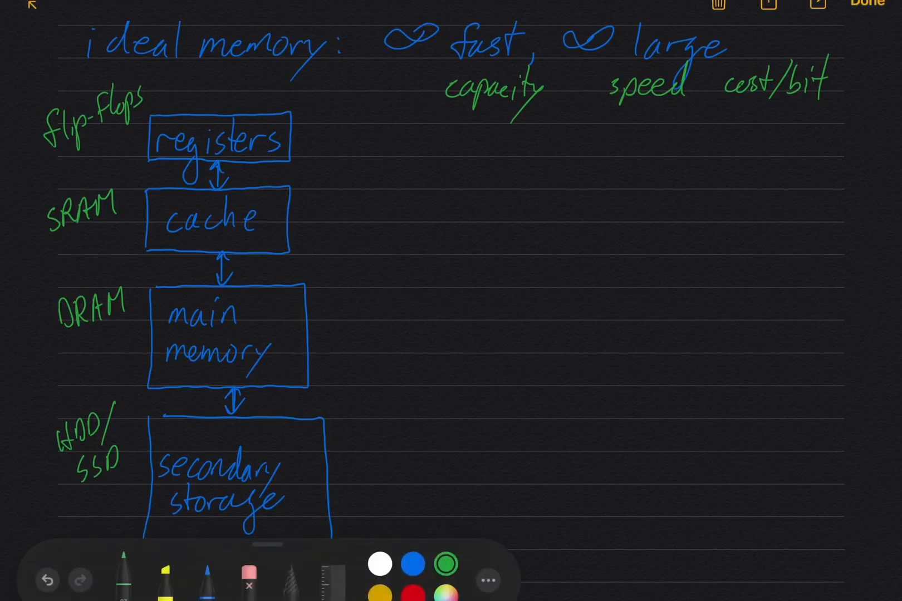
{"action": "left_click", "coordinate": [413, 564]}
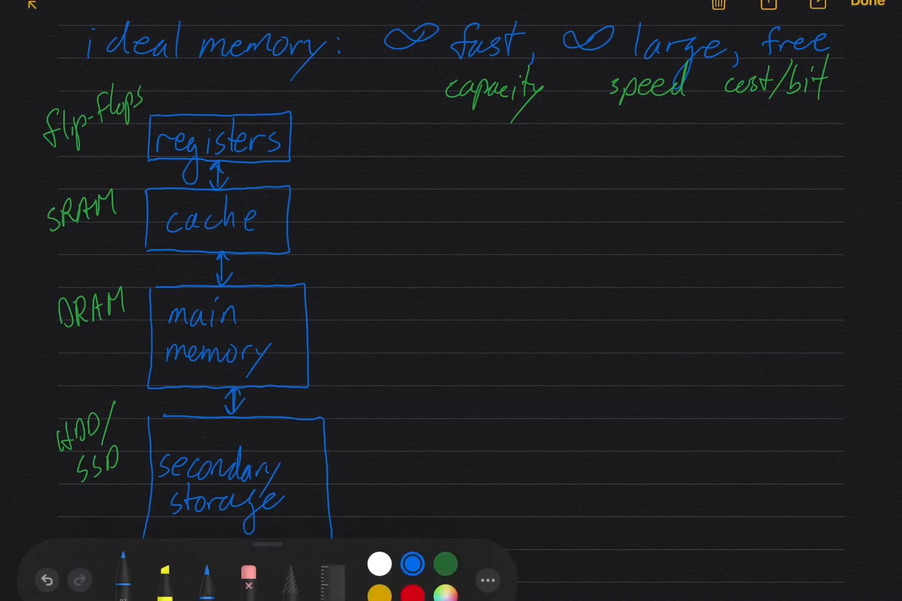
Step: Append ', free' in blue after 'large' and write green '(small)' under 'capacity'
{"action": "left_click", "coordinate": [446, 564]}
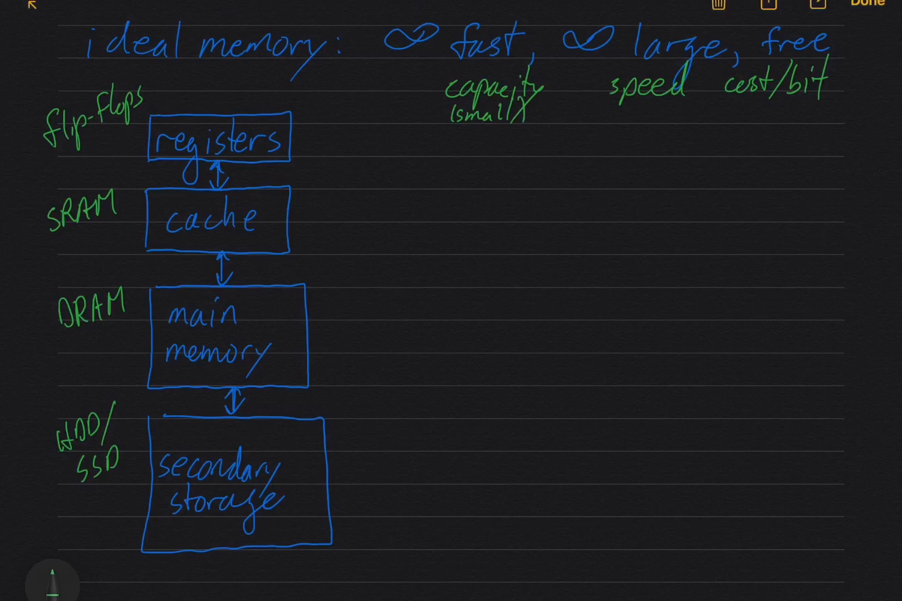
Step: Draw green double arrows under each heading, marked (fast)/(slow), ($$$)/($) and (large)
{"action": "type", "text": "Io"}
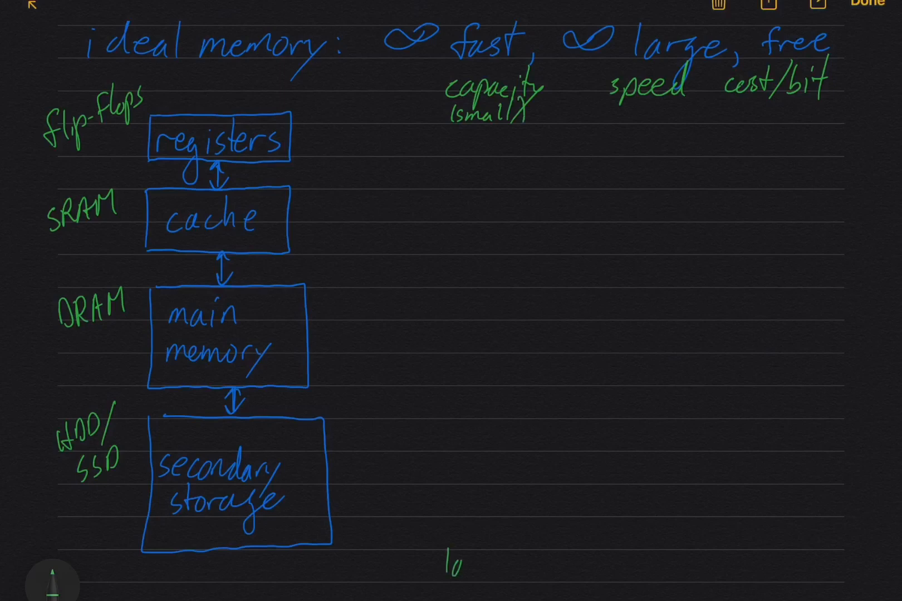
{"action": "type", "text": "(large)"}
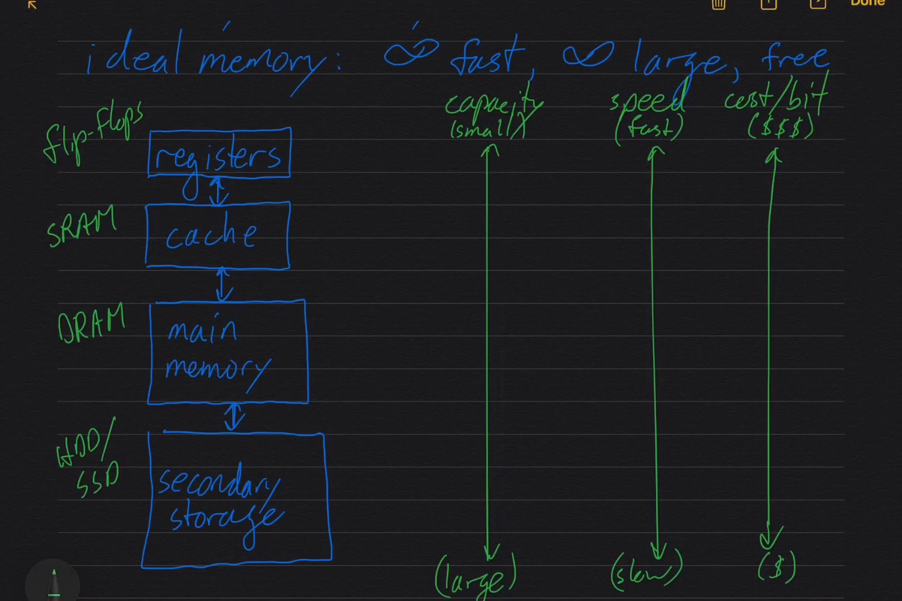
Step: Scroll down and start a blue '- hierarchy' bullet below the boxes
{"action": "scroll", "scroll_direction": "down", "scroll_amount": 3}
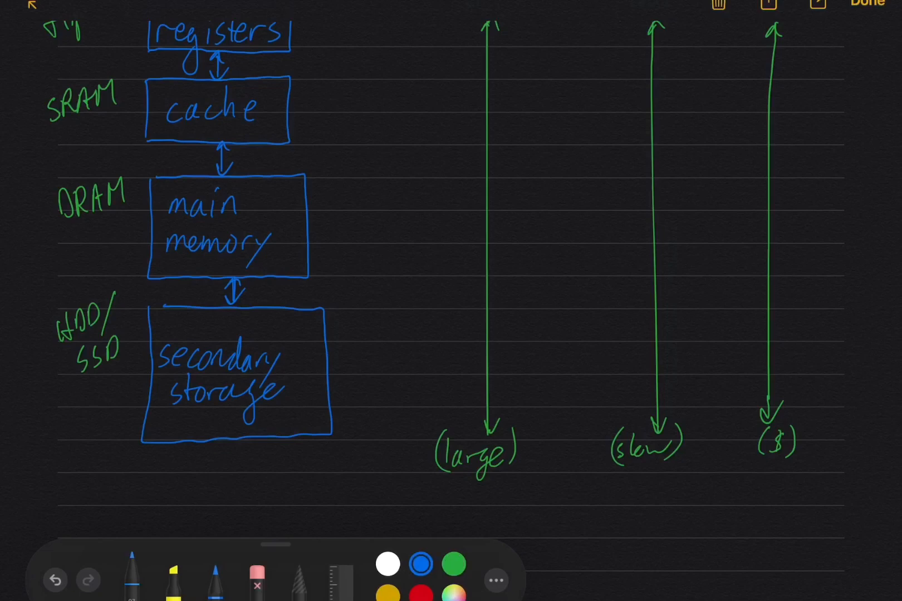
{"action": "type", "text": "- hierarch"}
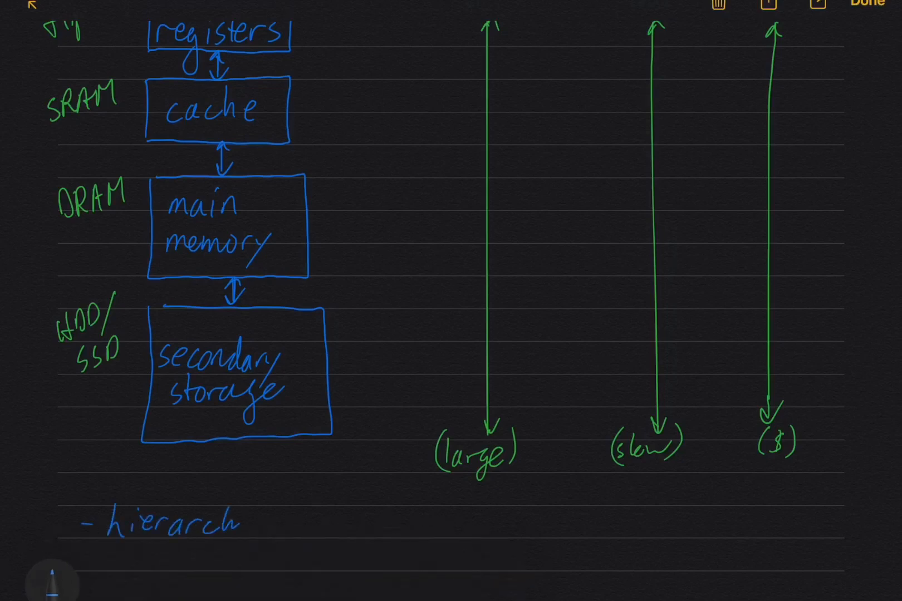